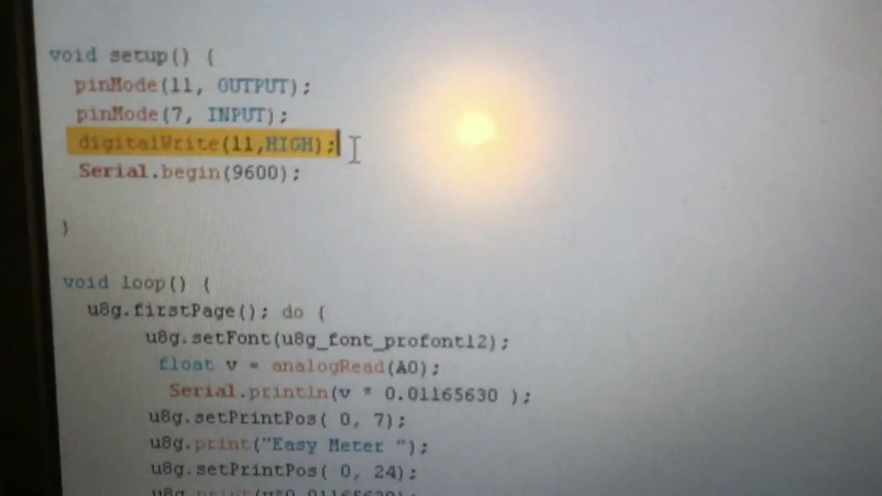
scroll(down, 3)
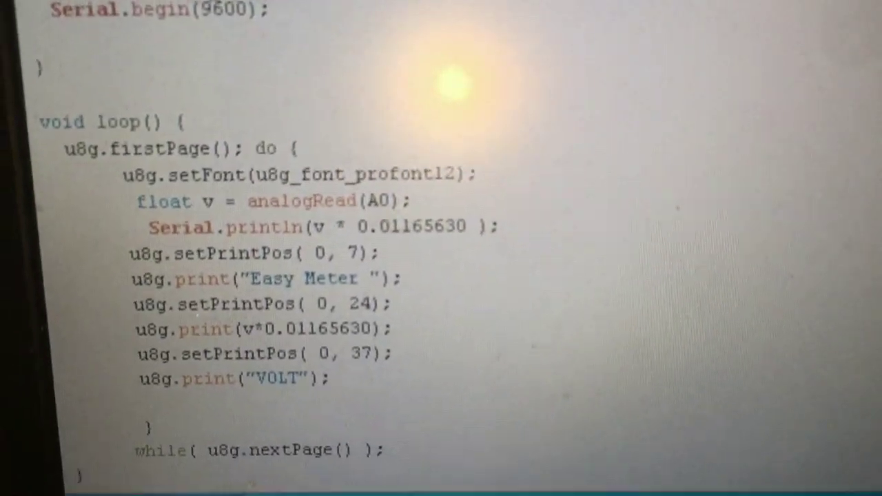